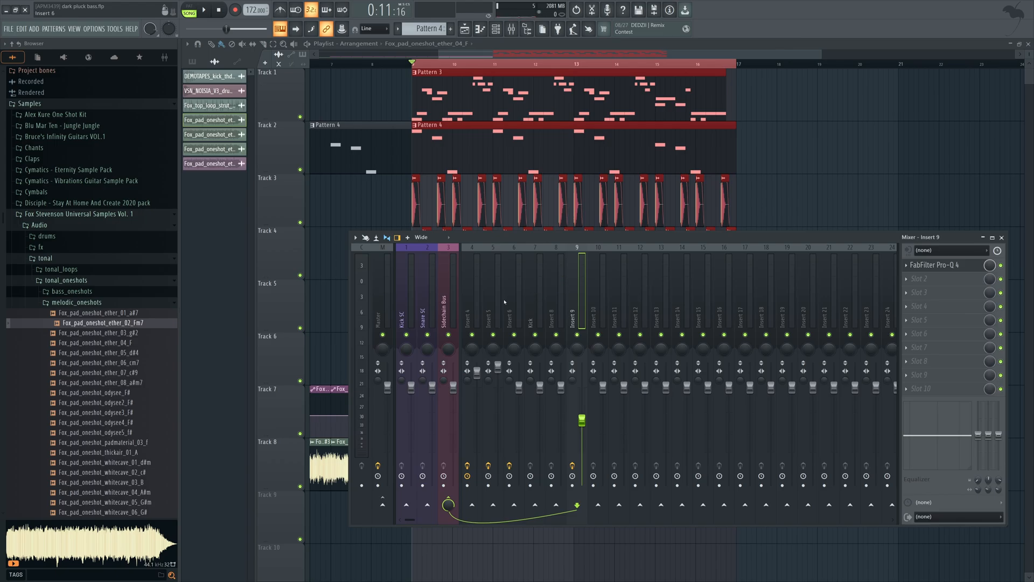
Step: Select the Sidechain Bus mixer track to reveal its effect slots
click(448, 307)
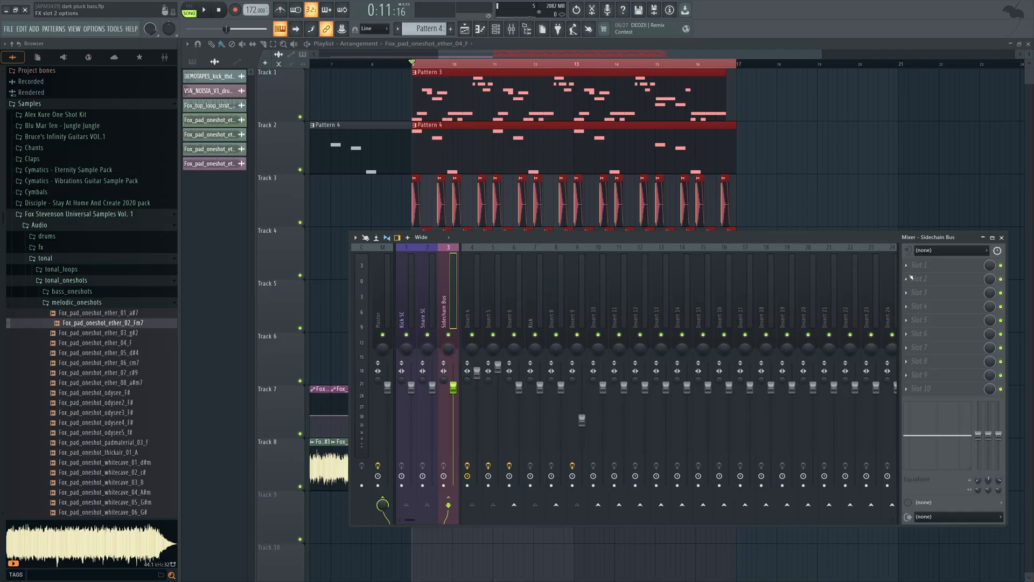
Step: Load soothe2_x64 into the first empty FX slot of the Sidechain Bus track
click(922, 265)
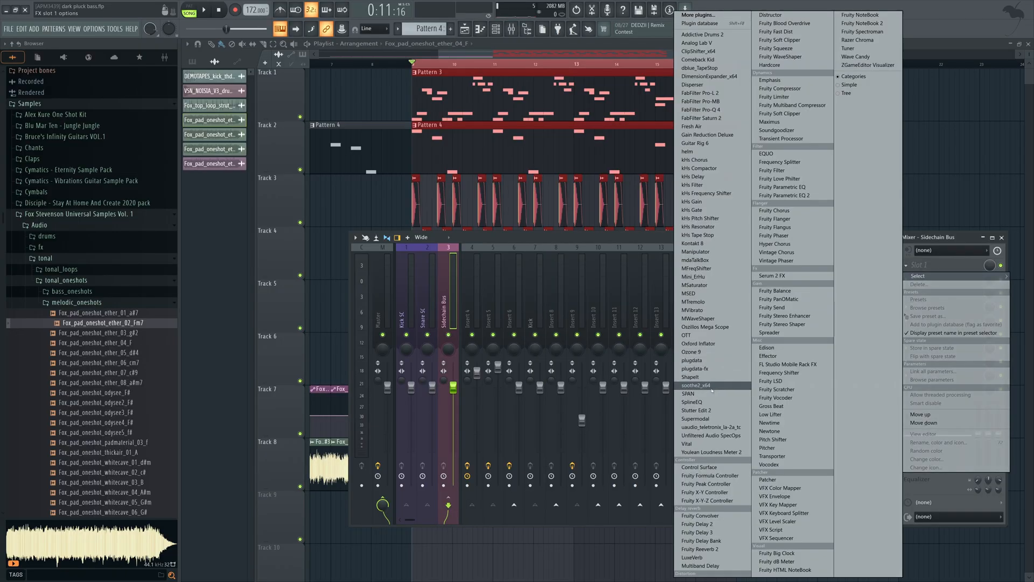
click(695, 386)
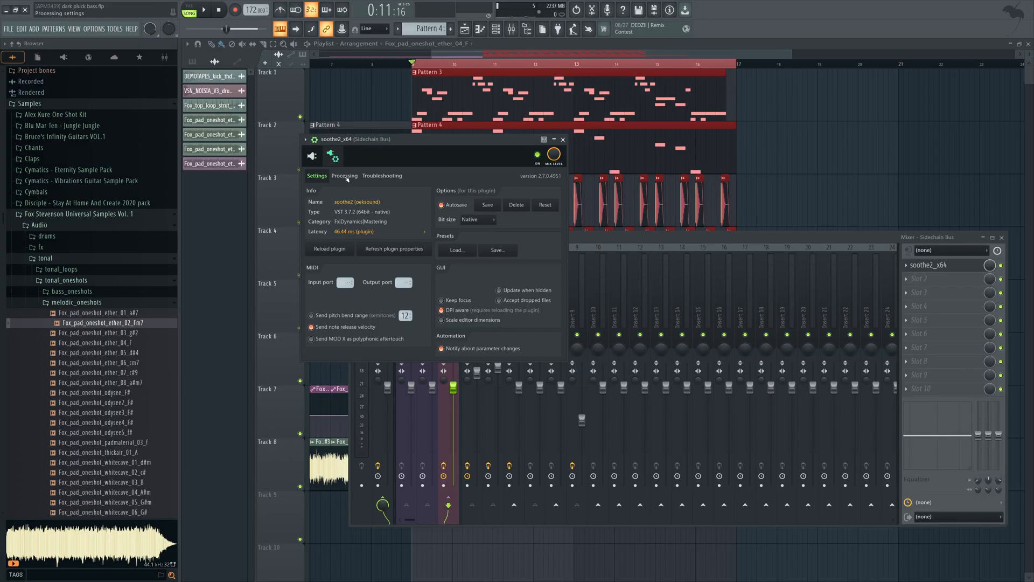
Step: Route the kick track into soothe2's Sidechain Input via the wrapper's Processing settings
click(345, 176)
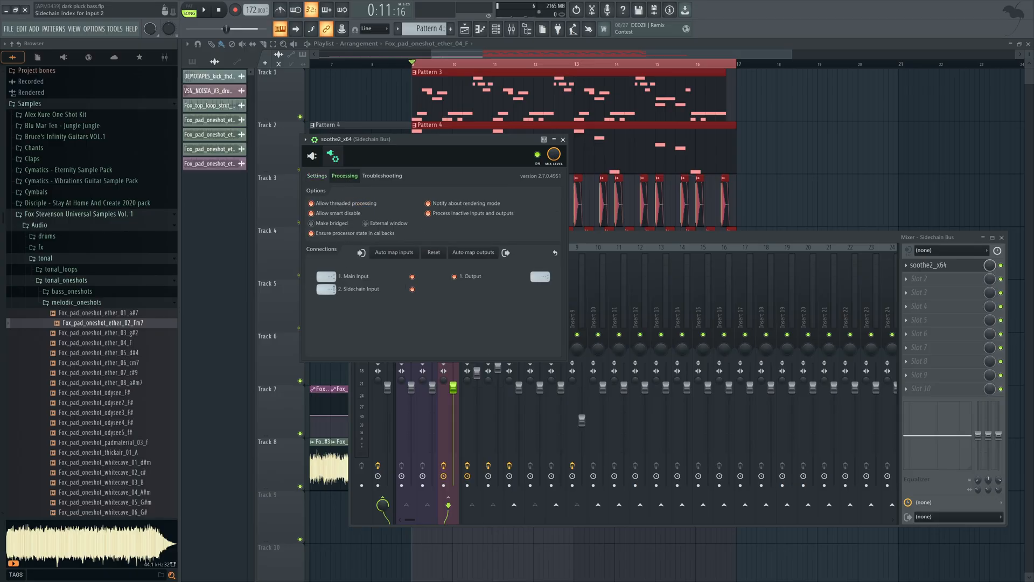
click(327, 288)
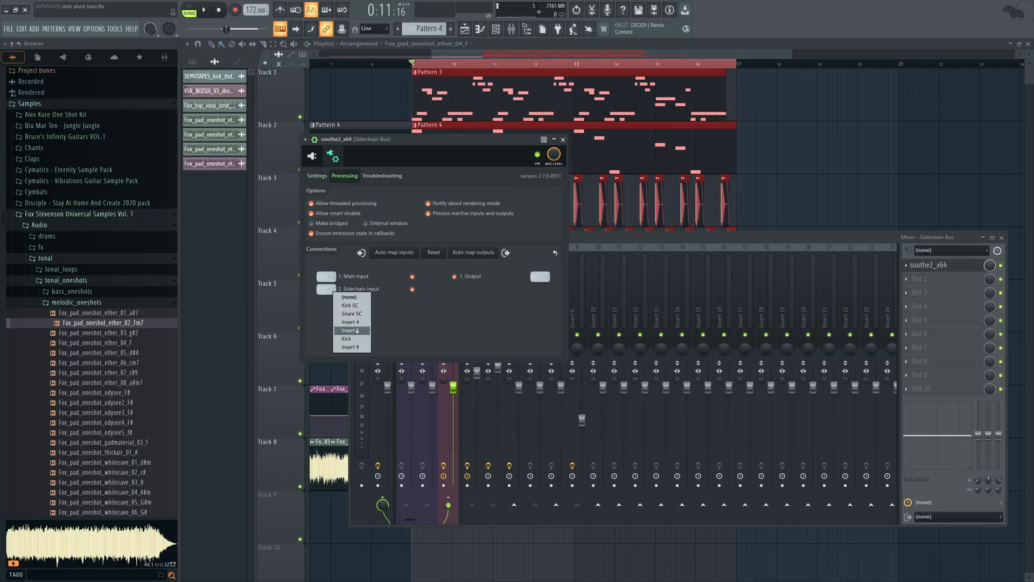
click(351, 329)
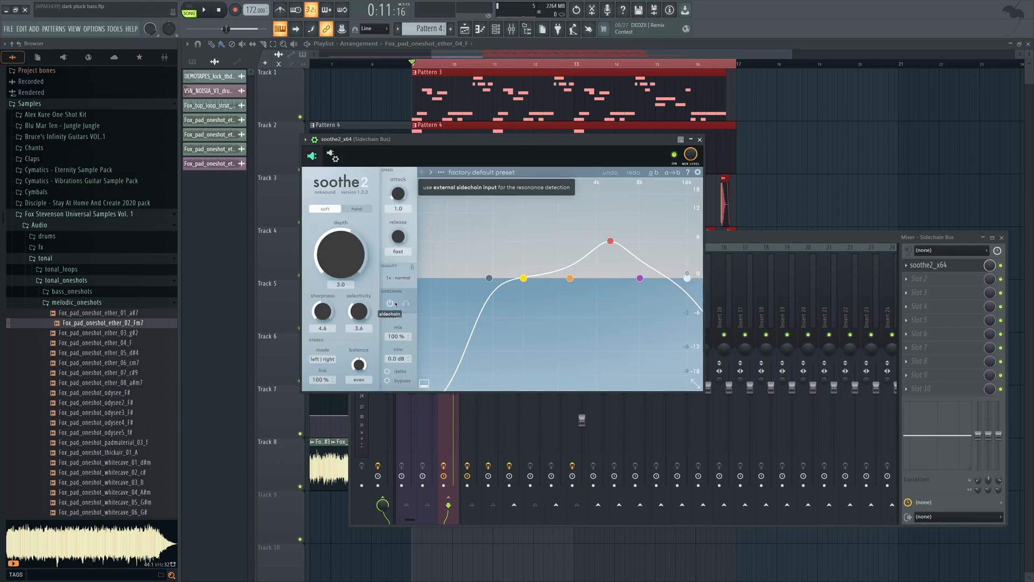
Step: Switch soothe2's detection to follow the external sidechain input
click(390, 303)
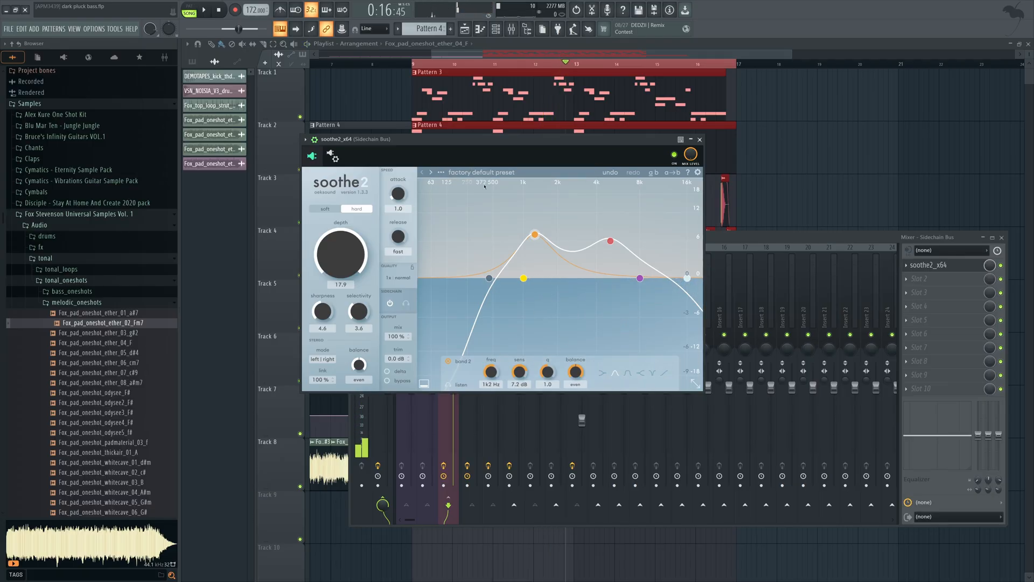
Step: Shape the bands: 275 Hz boosted +12 dB, 1 kHz at -1.9 dB, 3.9 kHz cut -12 dB
drag(534, 234, 470, 212)
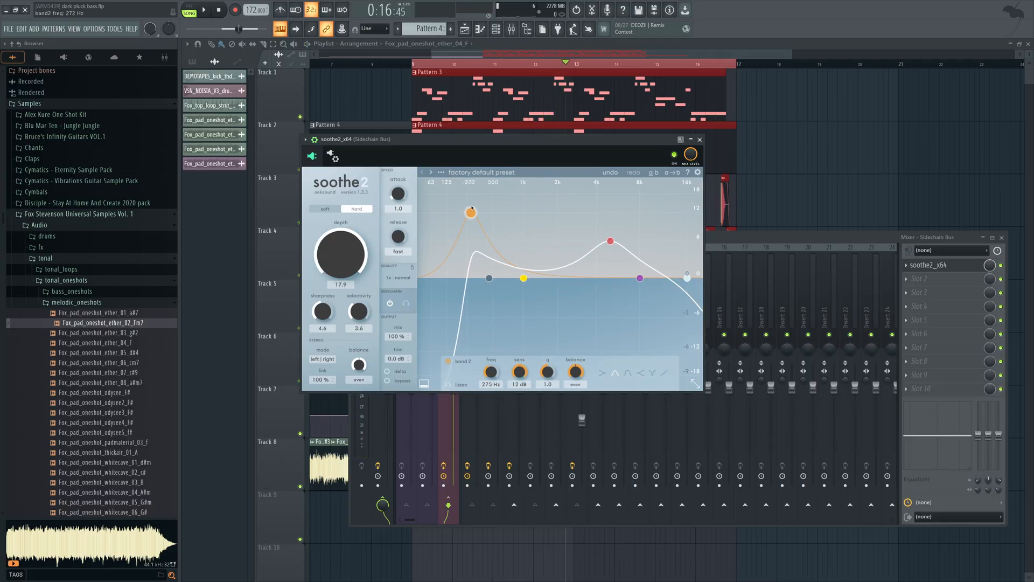
drag(471, 211, 488, 211)
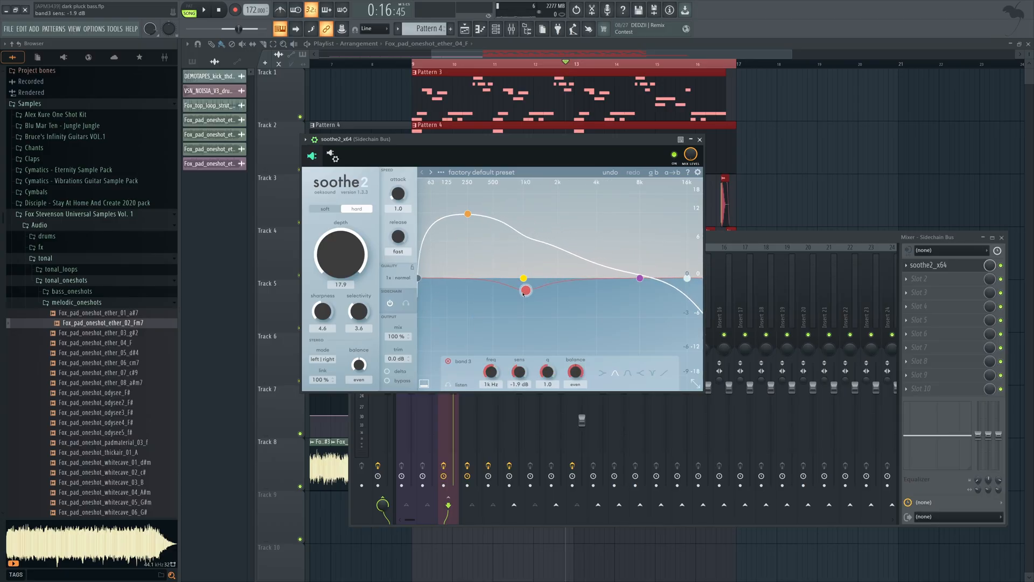
drag(524, 292, 521, 300)
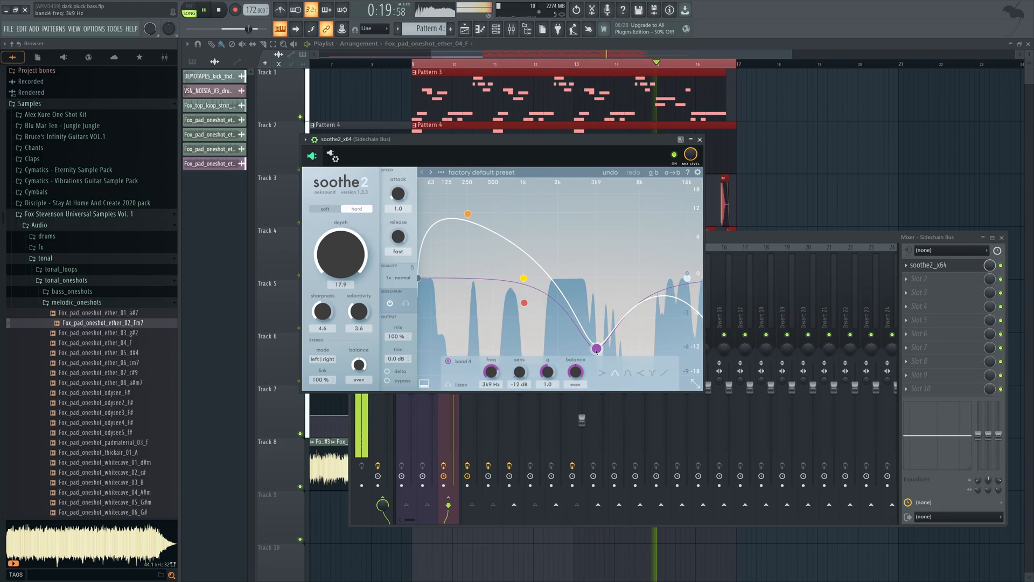
Step: Settle the depth at 6.0 and enable delta to hear only the removed signal
drag(341, 254, 341, 283)
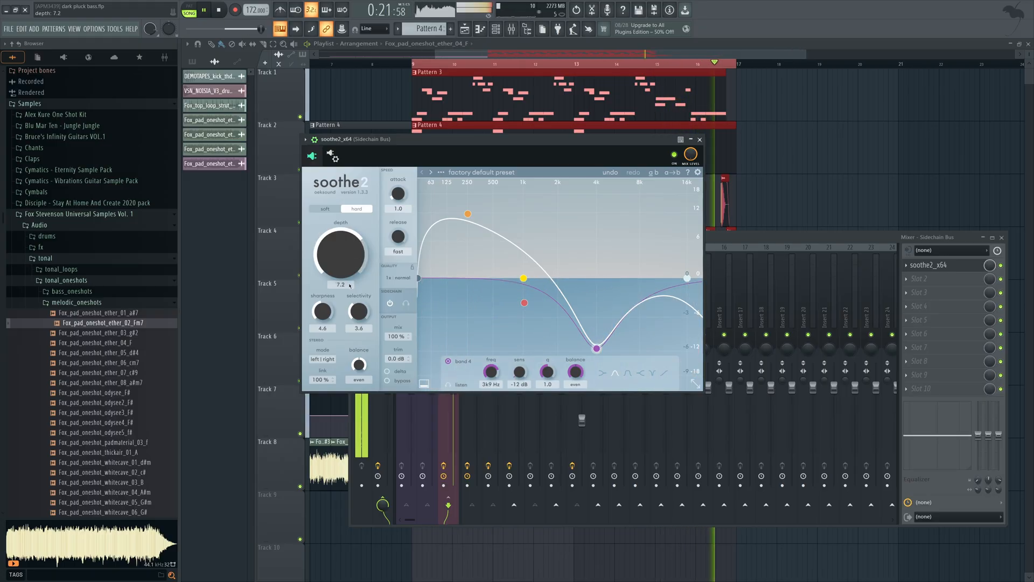
drag(339, 254, 339, 264)
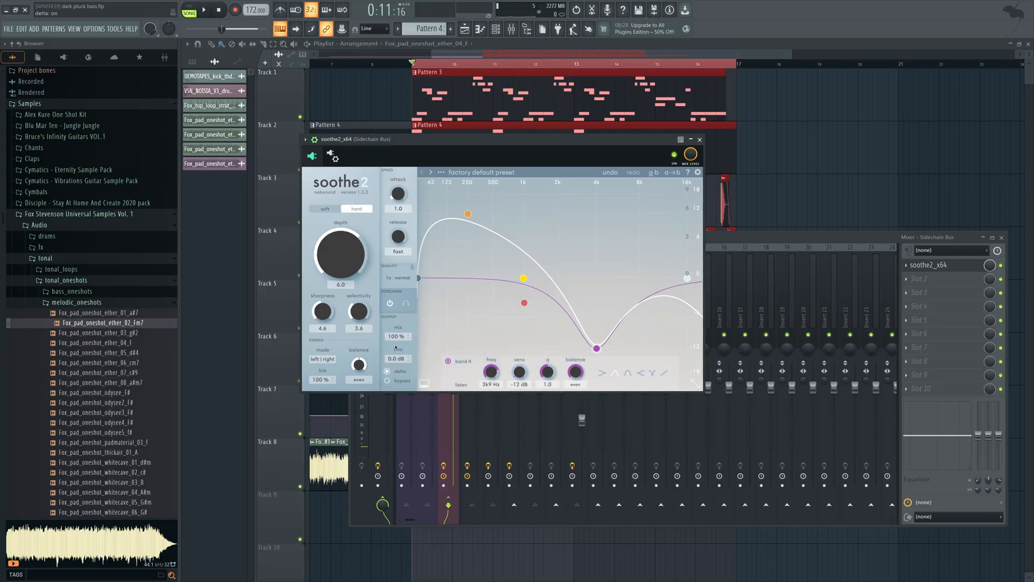
click(205, 10)
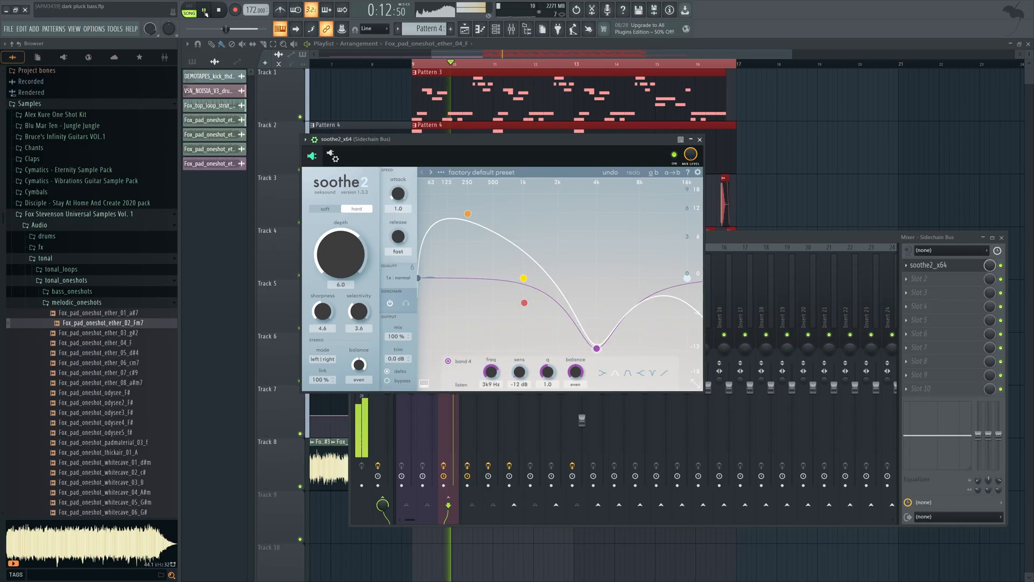